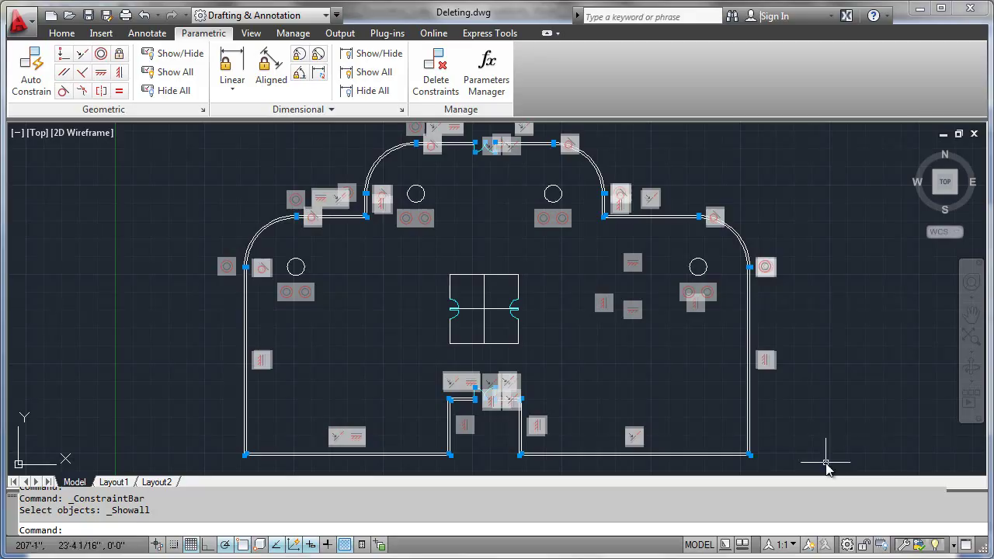
pyautogui.moveTo(697, 427)
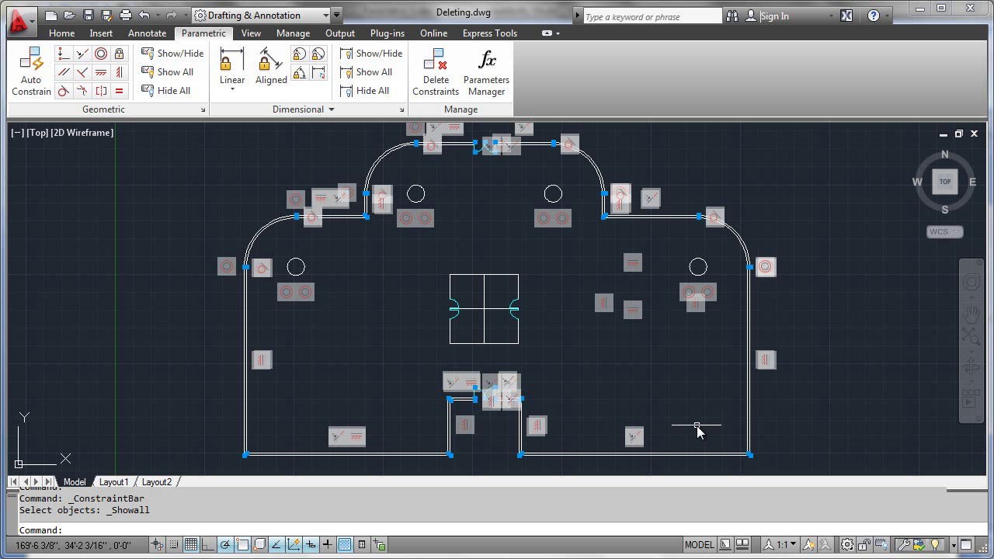
pyautogui.moveTo(670, 412)
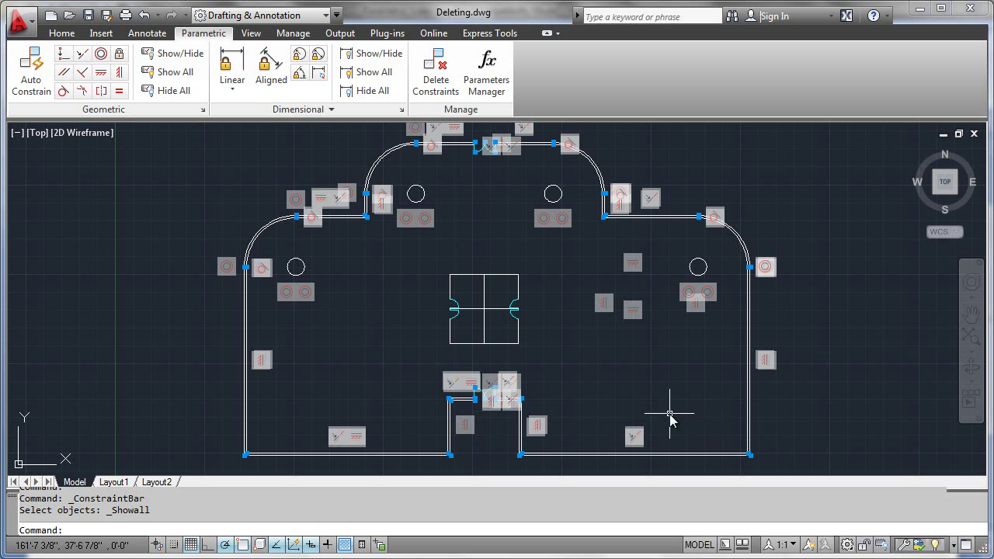
pyautogui.moveTo(780, 260)
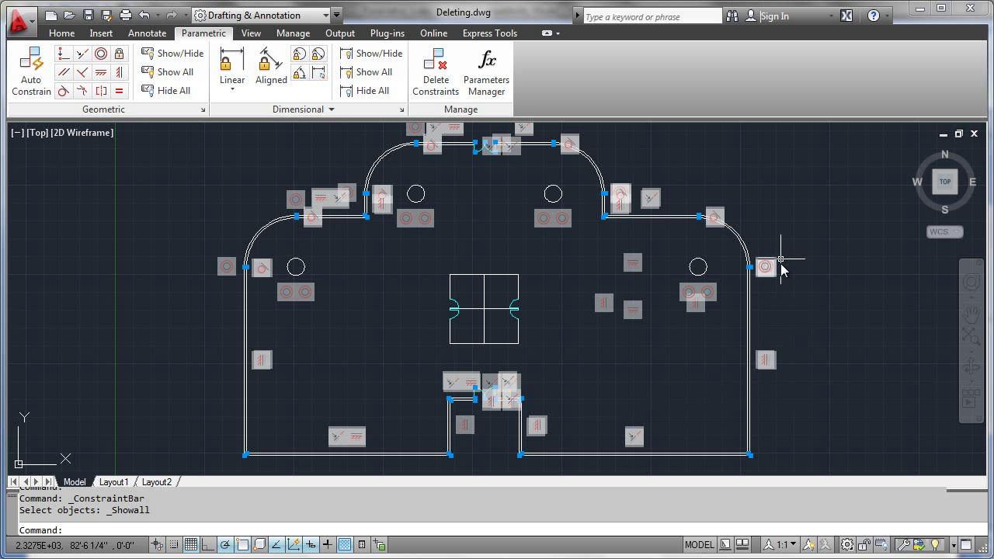
pyautogui.moveTo(750, 227)
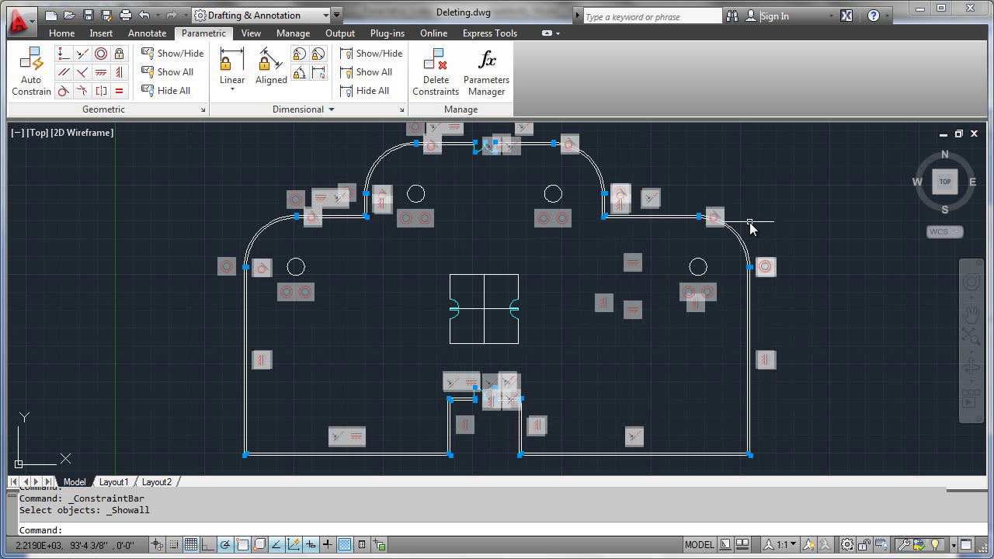
pyautogui.moveTo(750, 225)
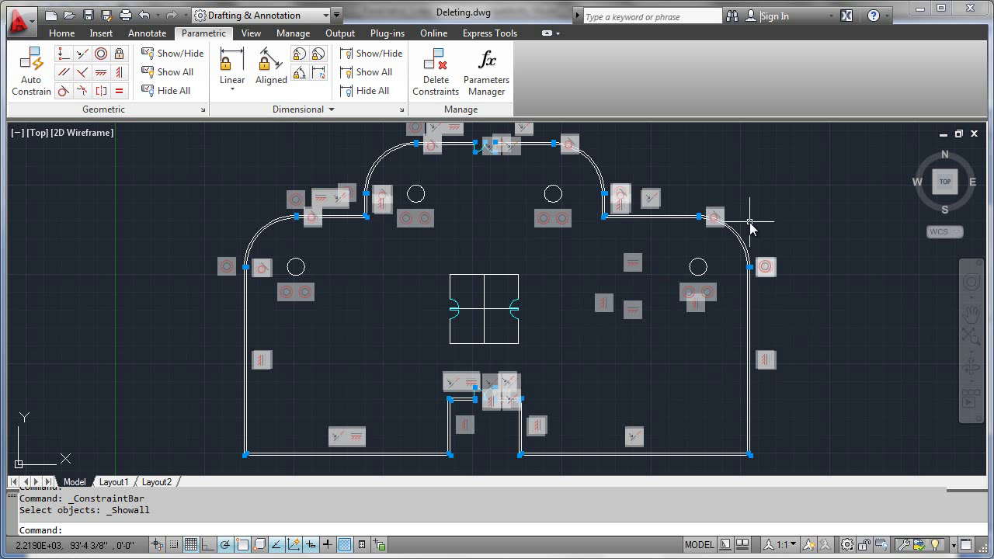
pyautogui.moveTo(751, 225)
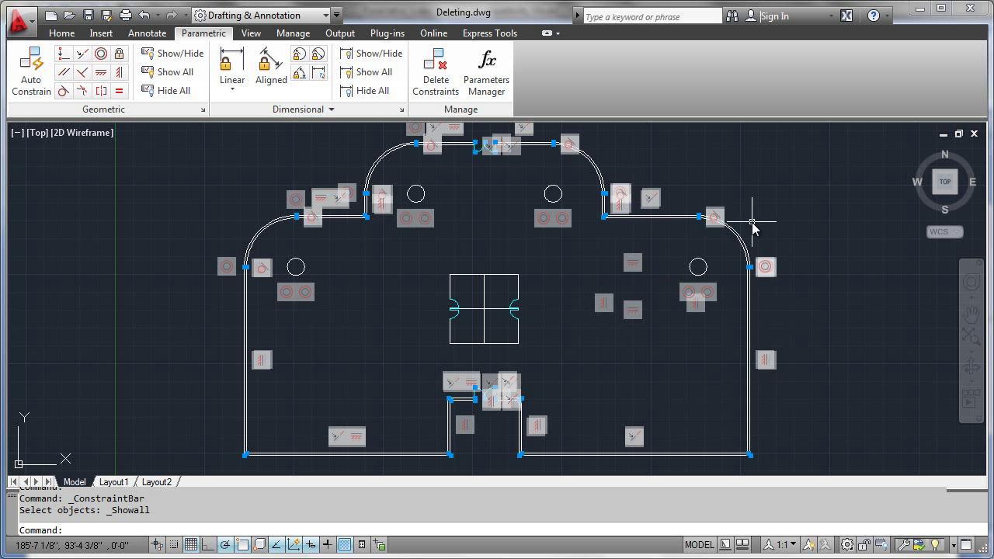
pyautogui.moveTo(764, 229)
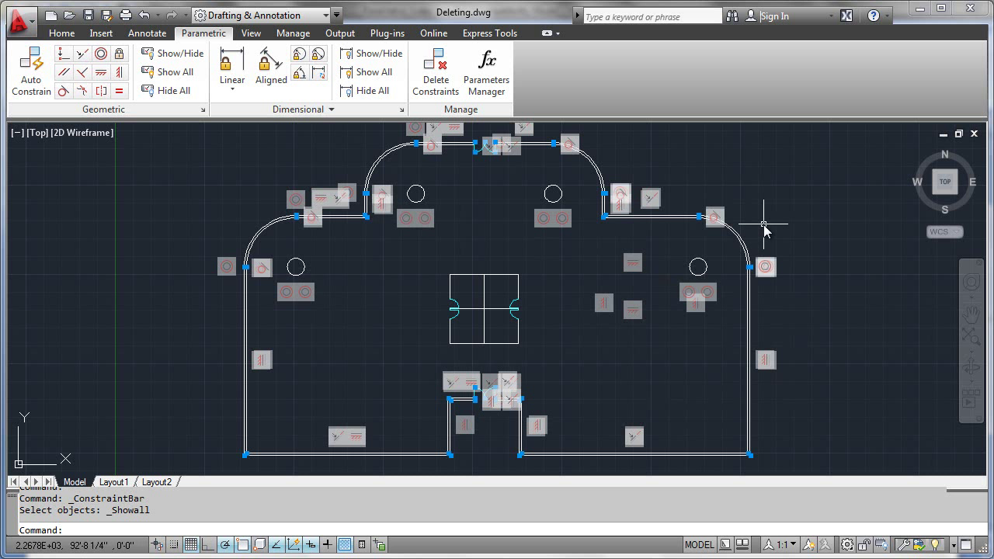
pyautogui.moveTo(760, 230)
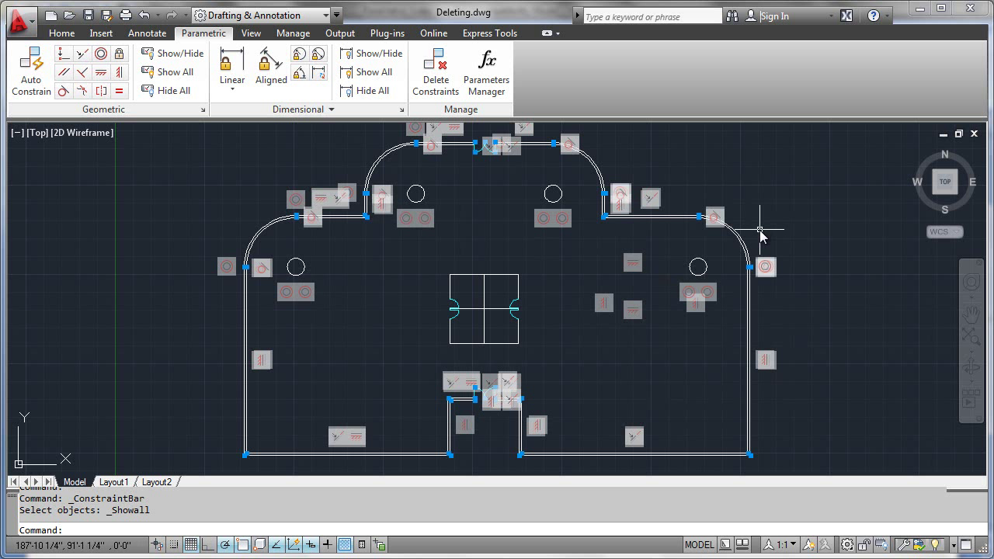
pyautogui.moveTo(759, 213)
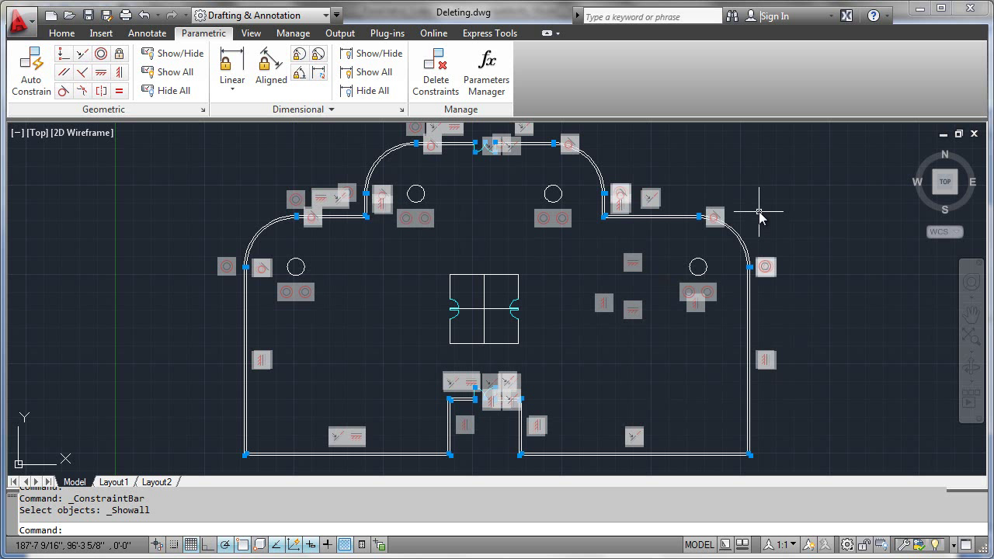
pyautogui.moveTo(605, 303)
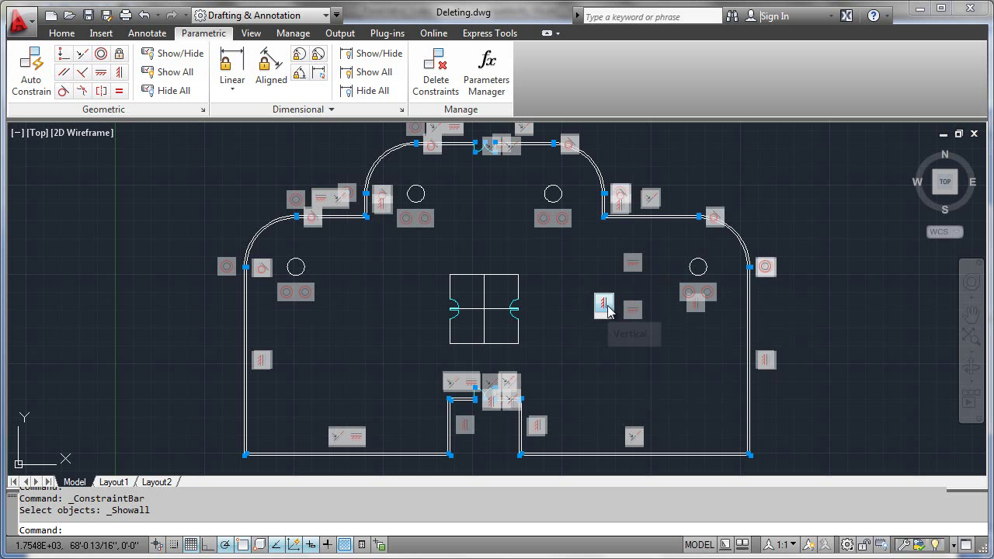
pyautogui.moveTo(603, 303)
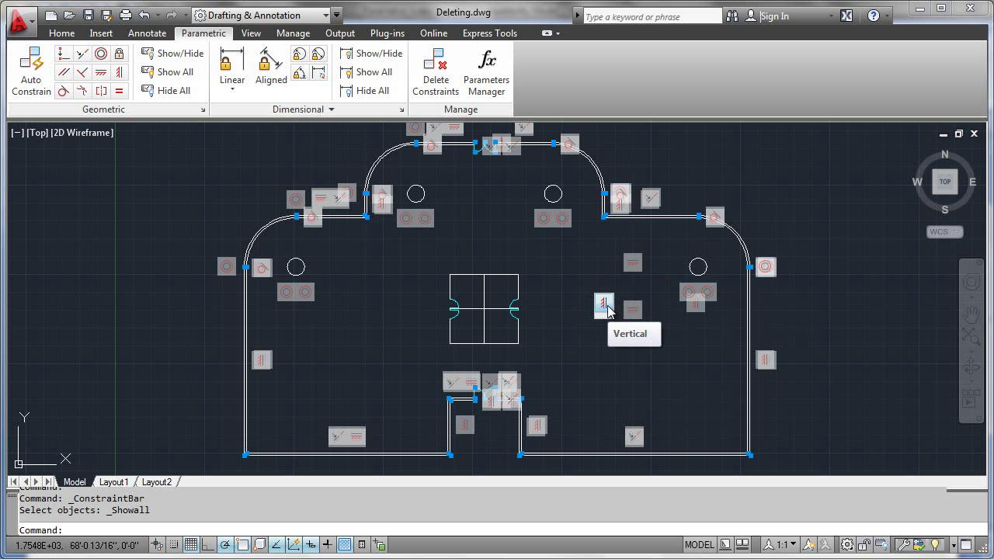
# - Delete the single vertical constraint via its icon's context menu, one constraint removed
pyautogui.rightClick(604, 304)
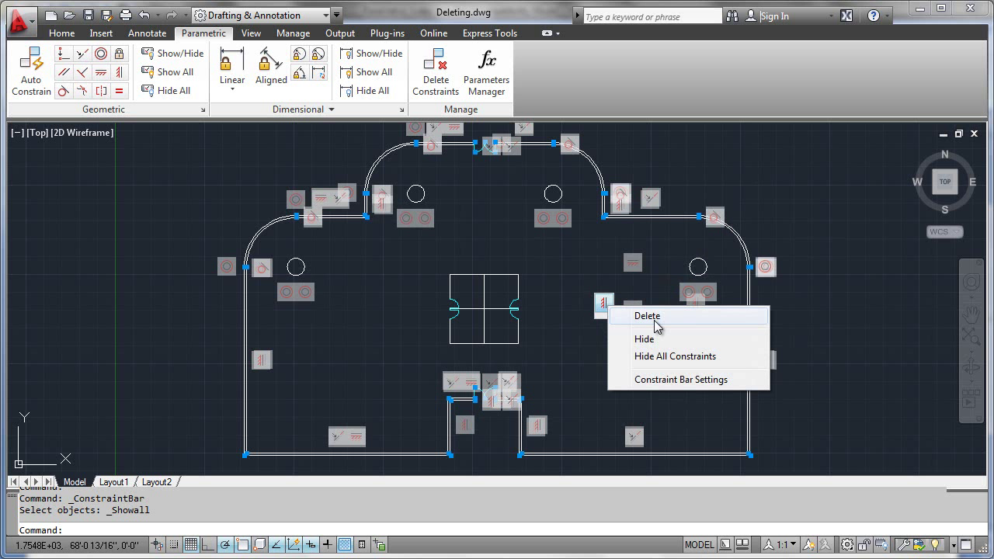
pyautogui.click(647, 315)
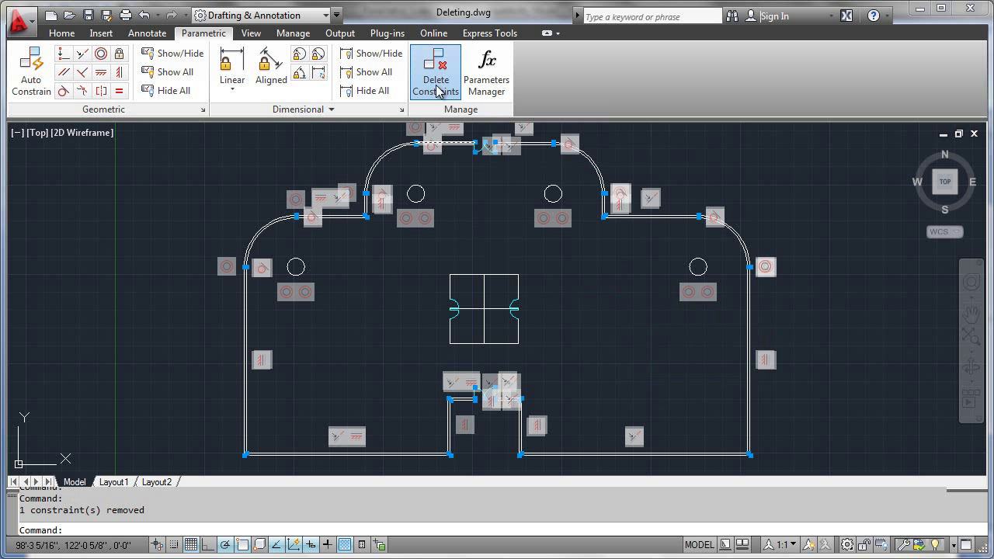
# - Use Delete Constraints with a window around the upper-right corner, removing 18 constraints
pyautogui.click(434, 70)
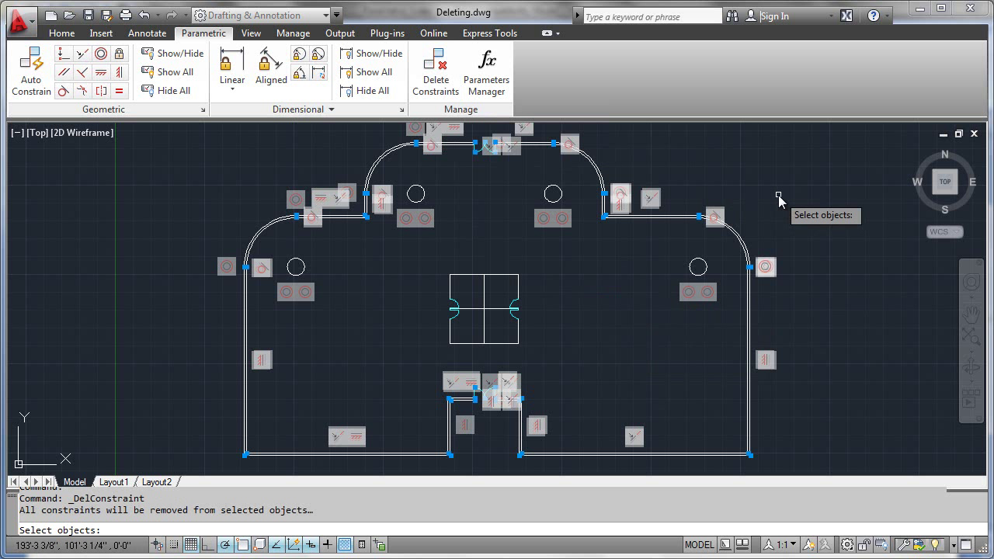
pyautogui.moveTo(736, 303)
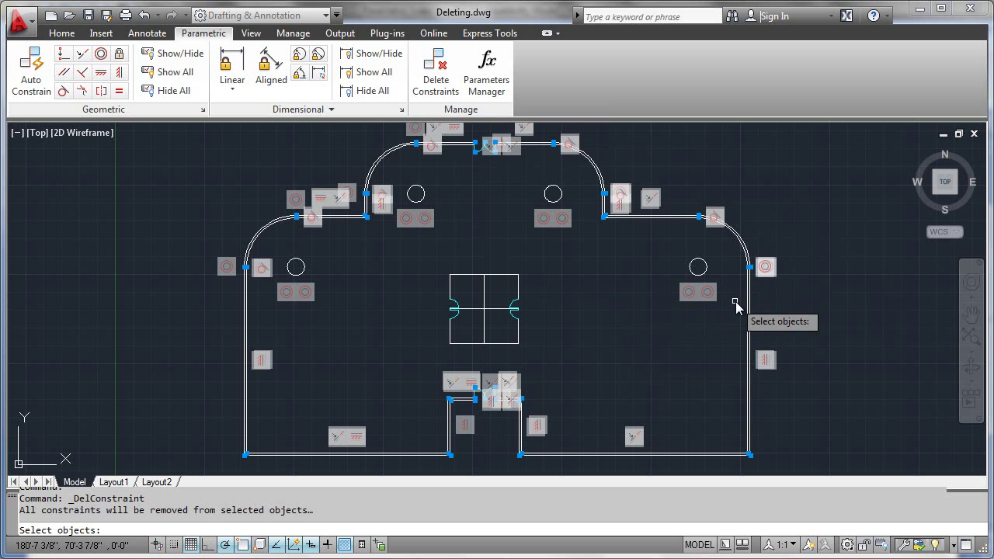
pyautogui.moveTo(787, 193)
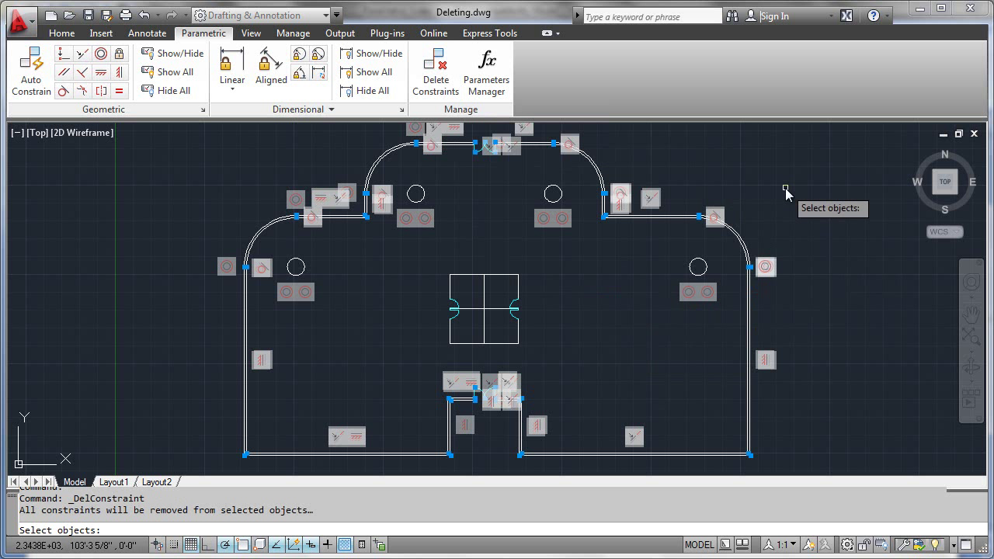
pyautogui.moveTo(786, 191); pyautogui.dragTo(718, 295)
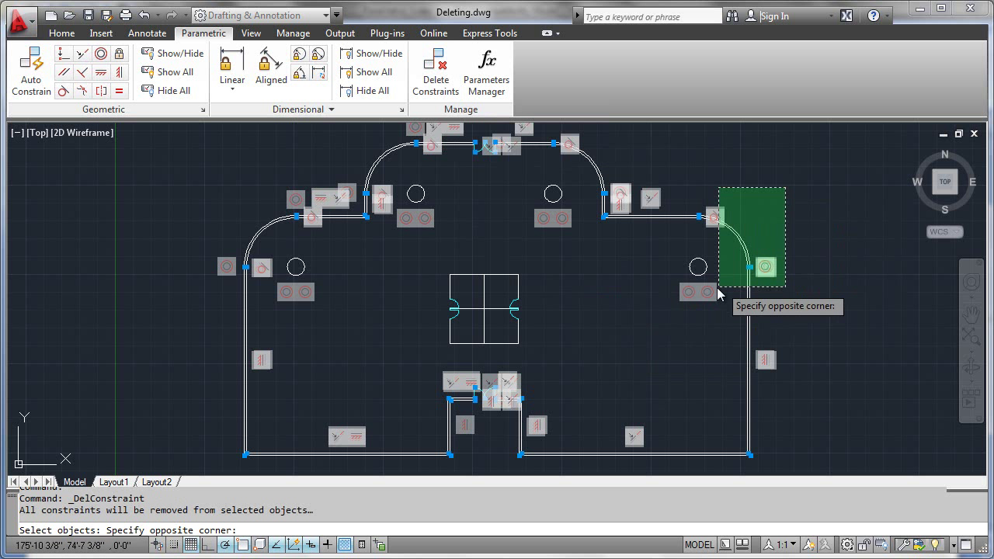
pyautogui.moveTo(675, 318)
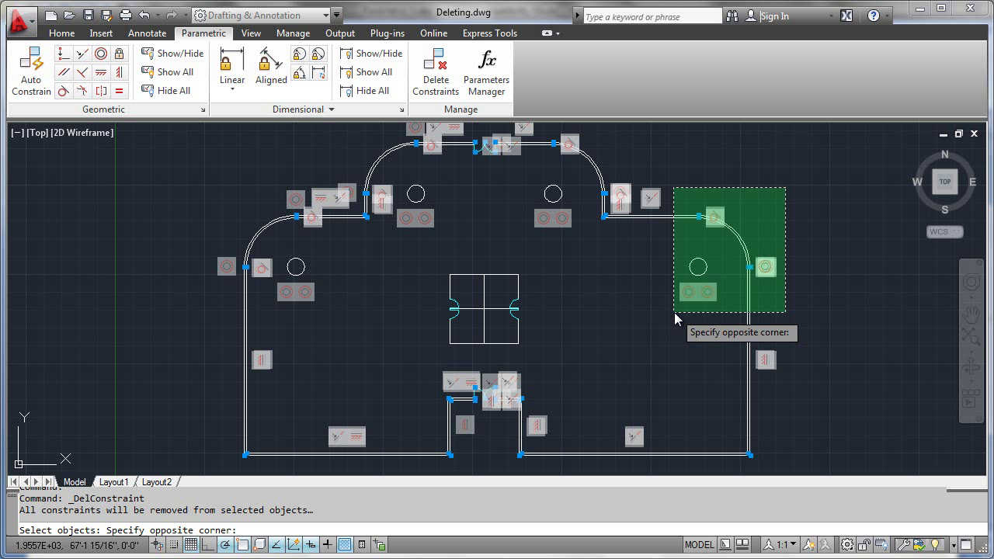
pyautogui.click(674, 314)
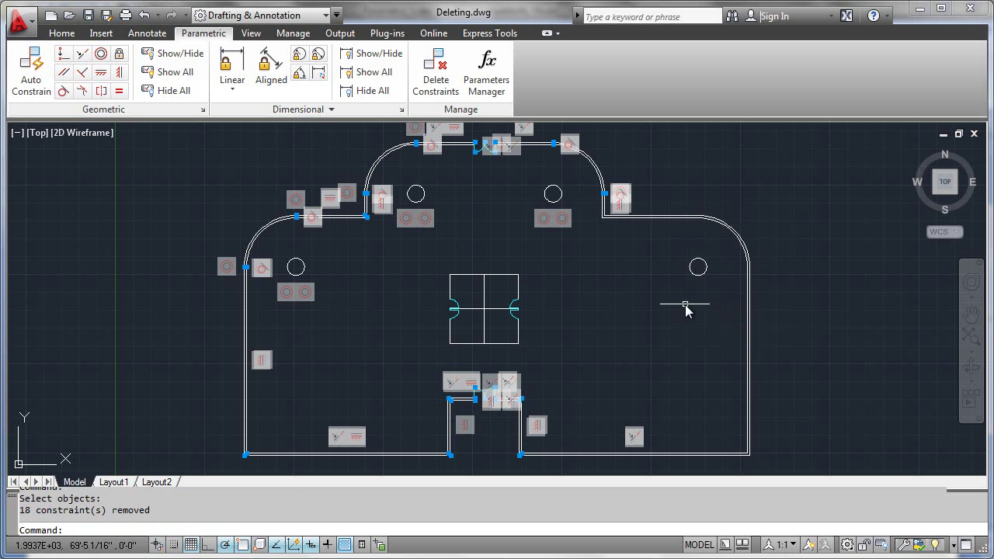
pyautogui.moveTo(789, 233)
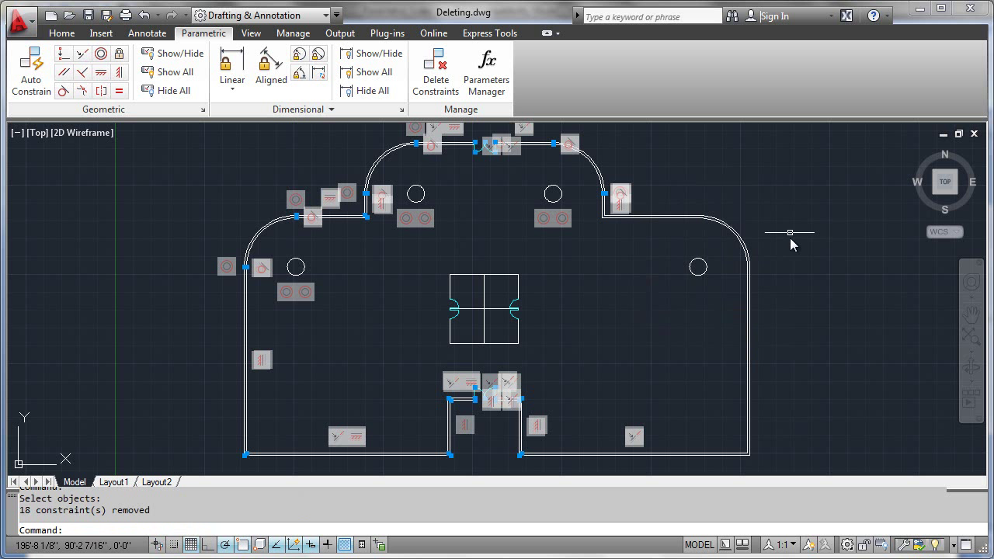
pyautogui.moveTo(671, 256)
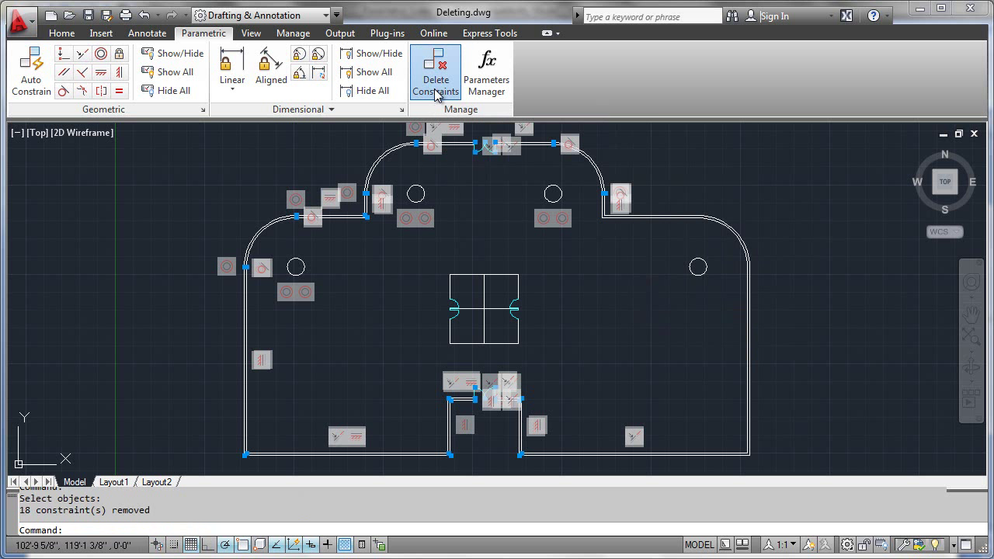
# - Hide all geometric constraint bars after undoing the DELCONSTRAINT group, leaving the bare outline
pyautogui.click(435, 74)
pyautogui.write('u')
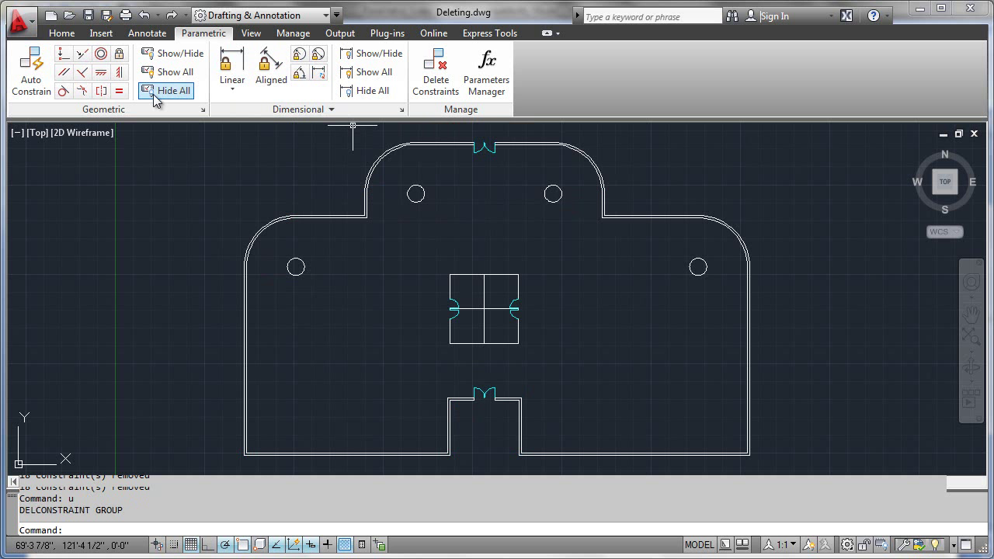
pyautogui.moveTo(172, 72)
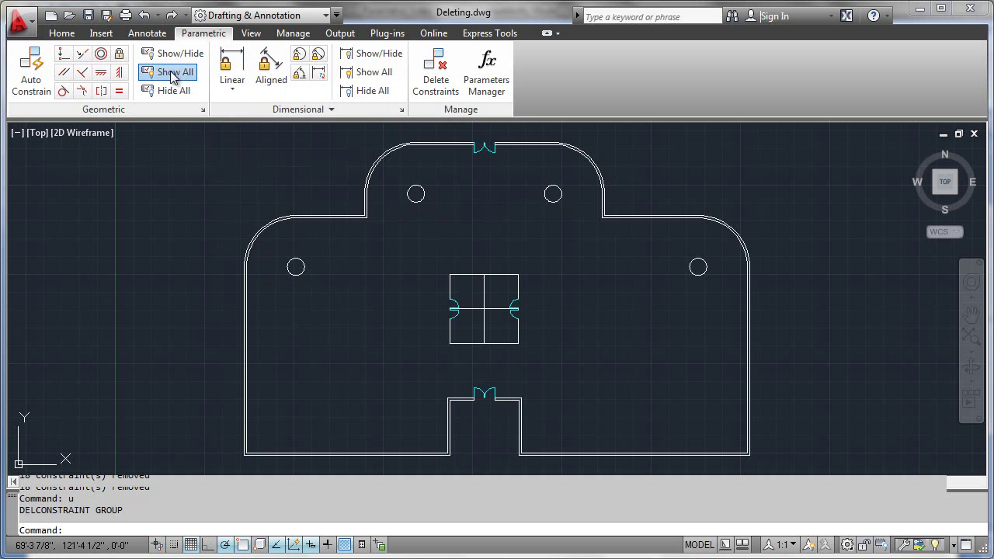
pyautogui.click(174, 71)
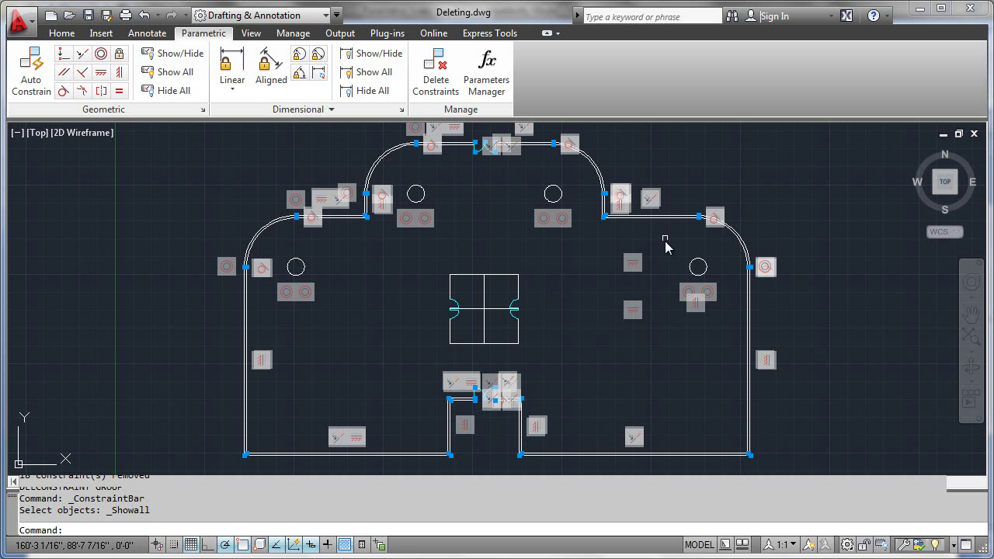
pyautogui.moveTo(660, 232)
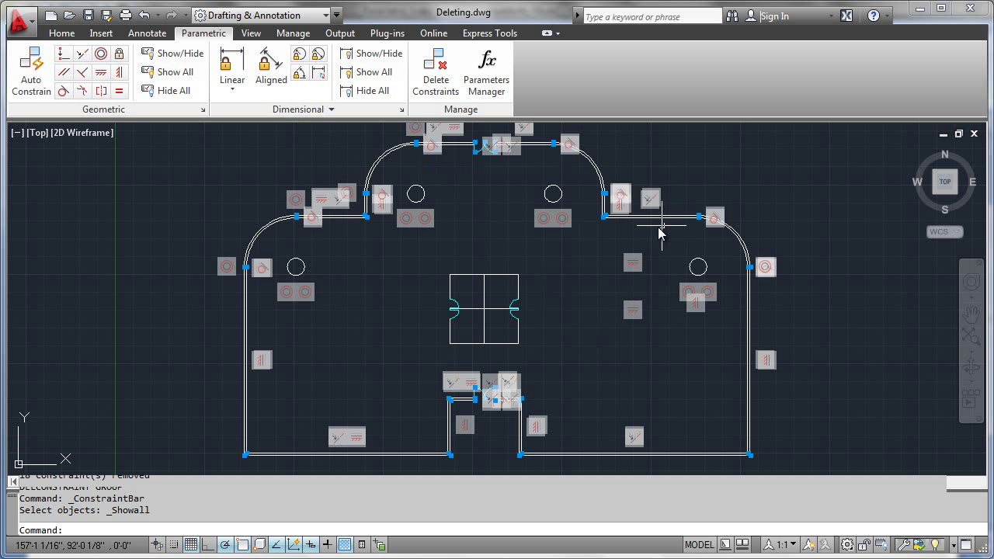
pyautogui.moveTo(172, 90)
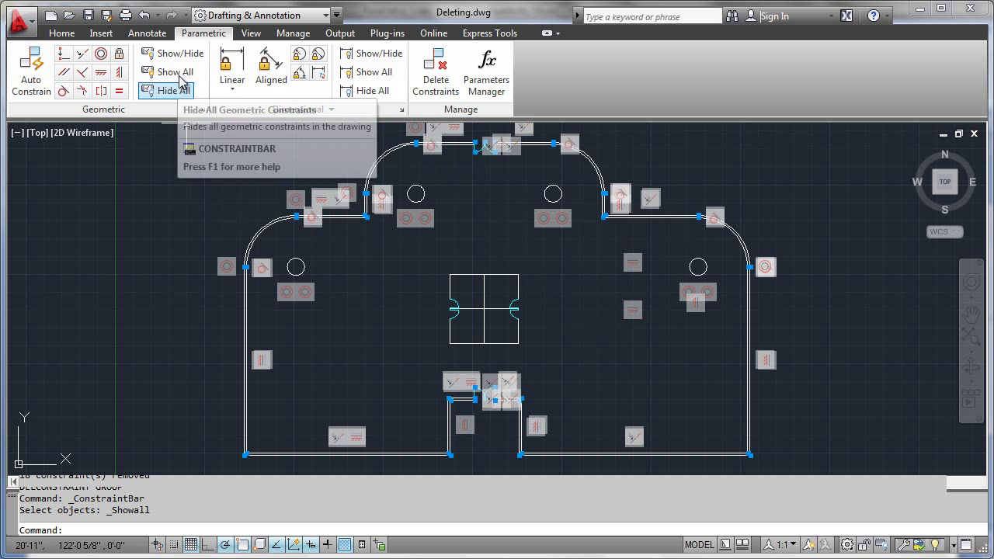
pyautogui.moveTo(558, 165)
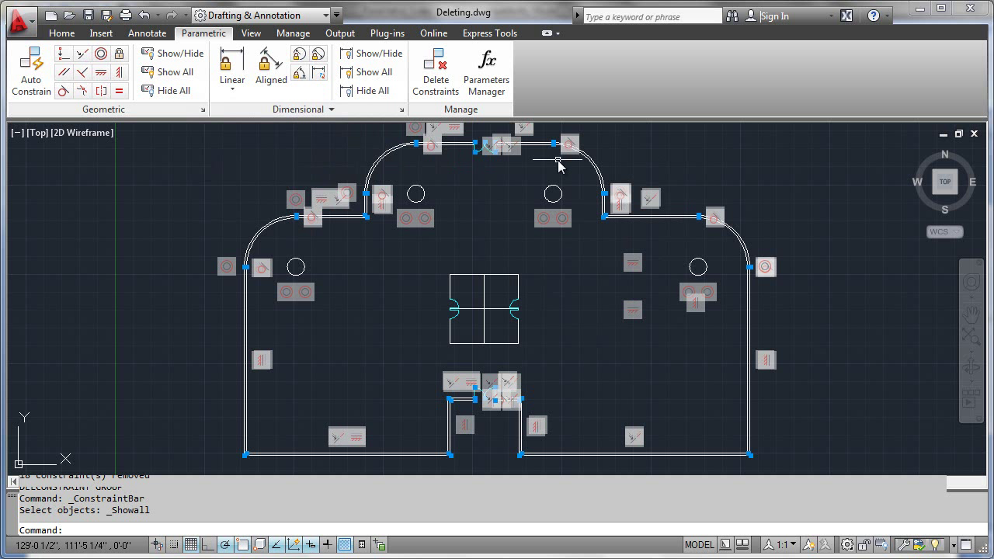
pyautogui.moveTo(694, 163)
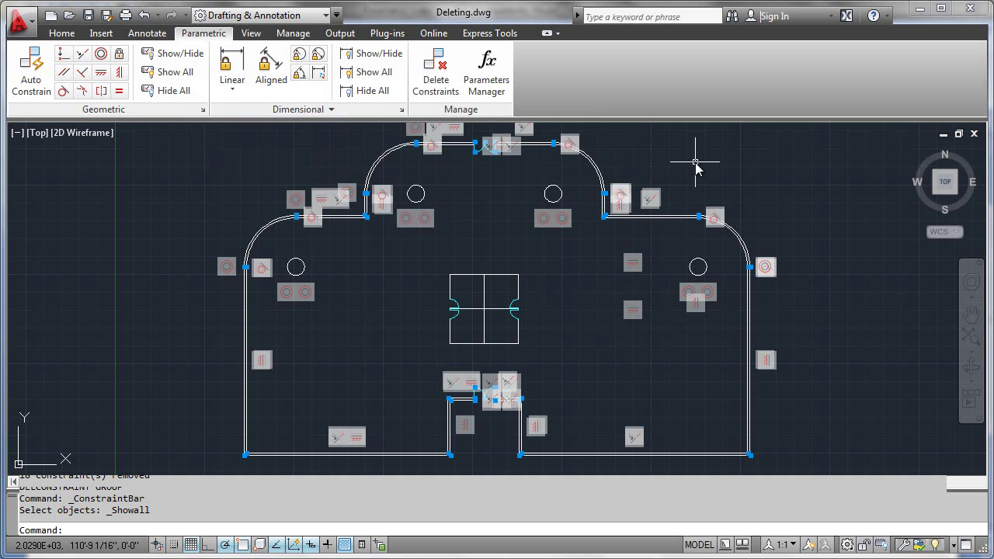
pyautogui.moveTo(725, 182)
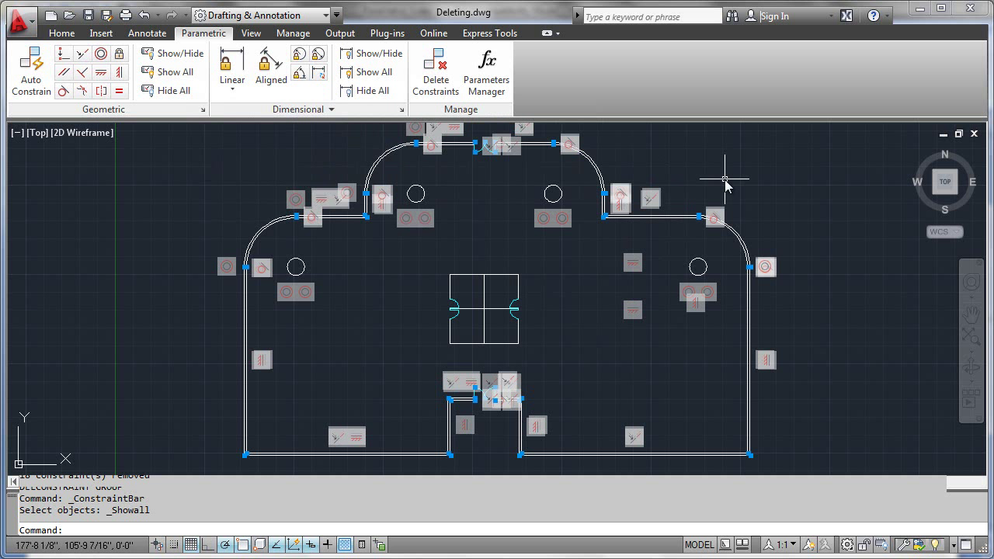
pyautogui.moveTo(617, 250)
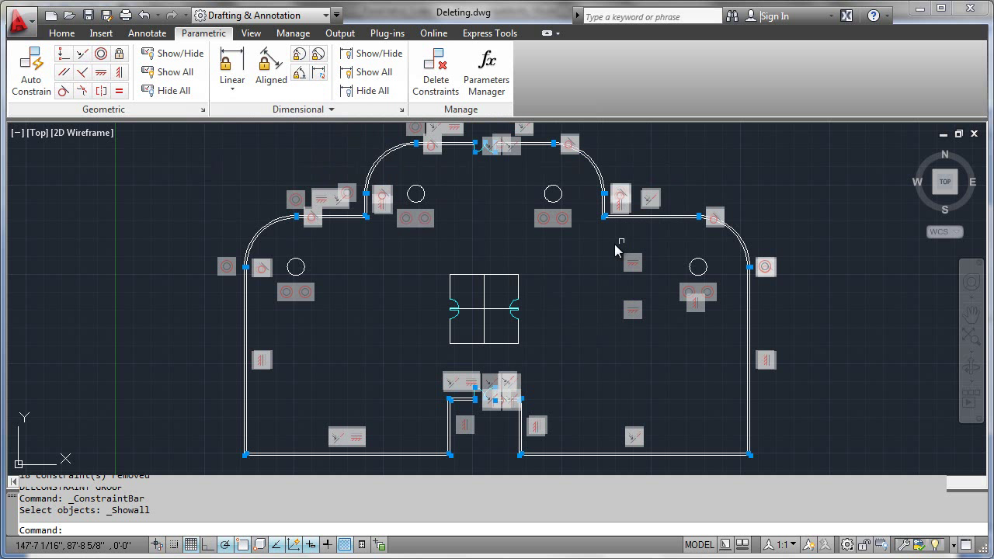
pyautogui.moveTo(617, 161)
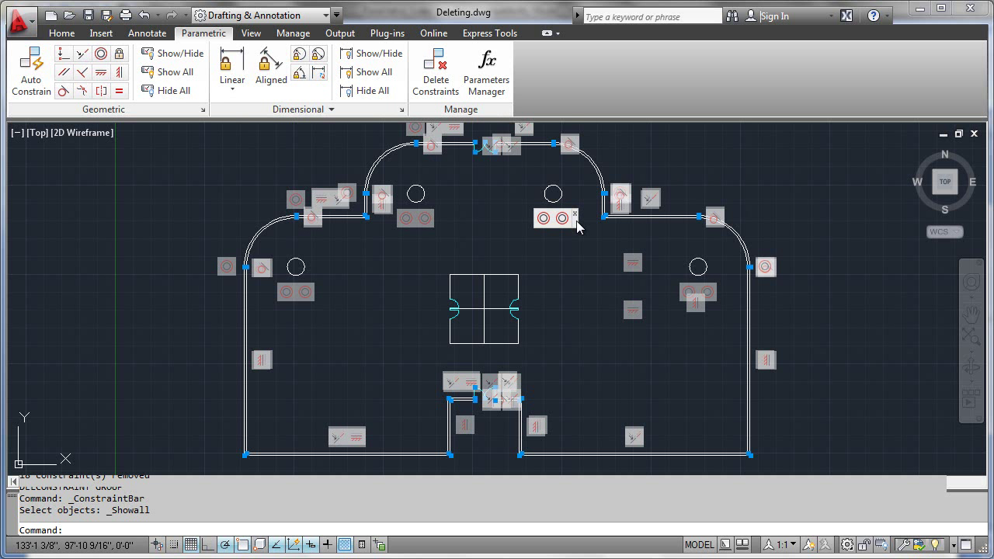
pyautogui.moveTo(487, 215)
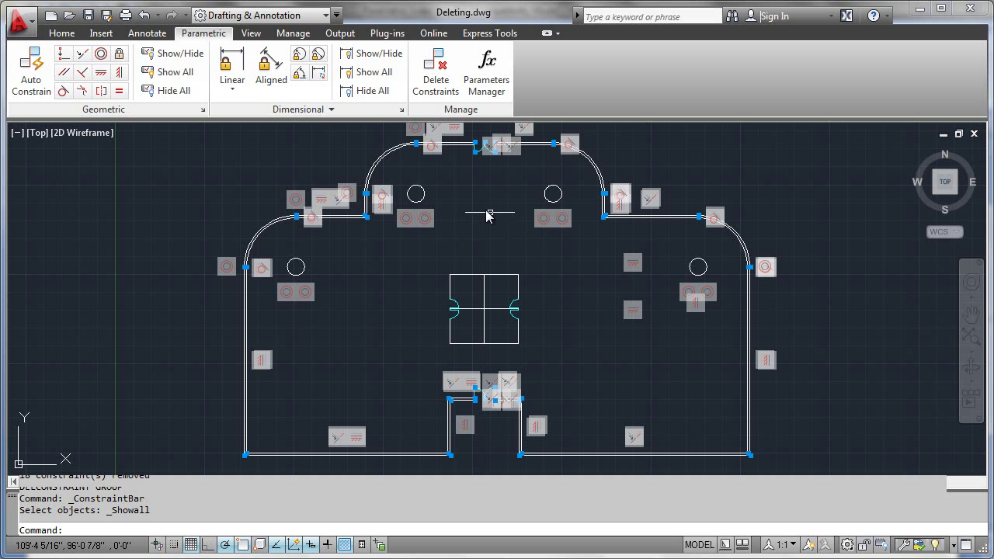
# - Delete Constraints again on a window over the upper-right corner, removing 18 constraints
pyautogui.click(435, 70)
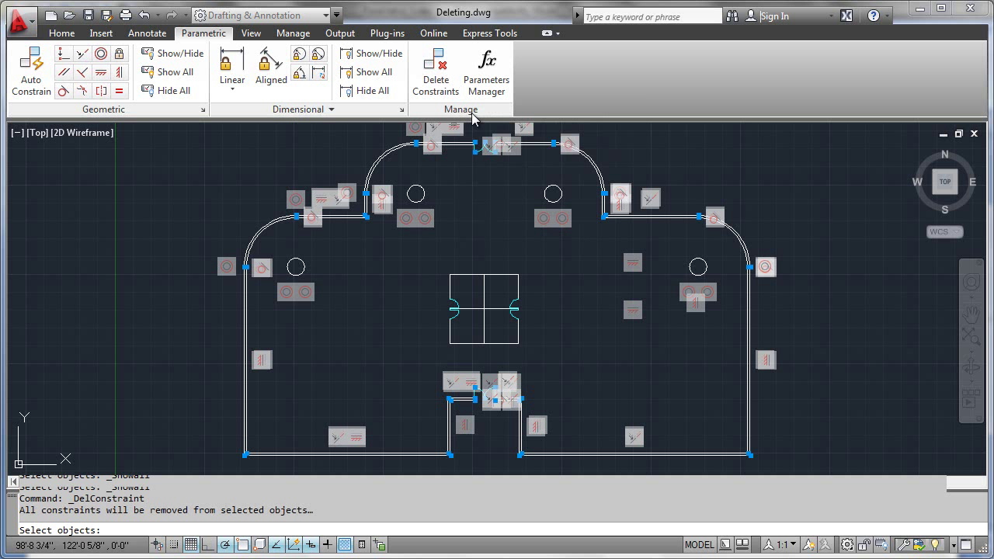
pyautogui.moveTo(736, 208)
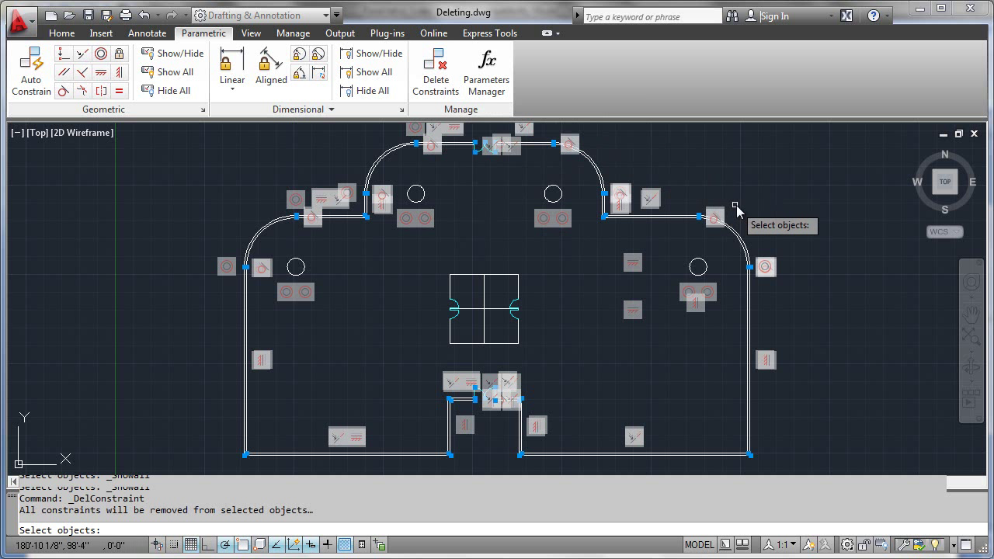
pyautogui.moveTo(736, 204); pyautogui.dragTo(681, 305)
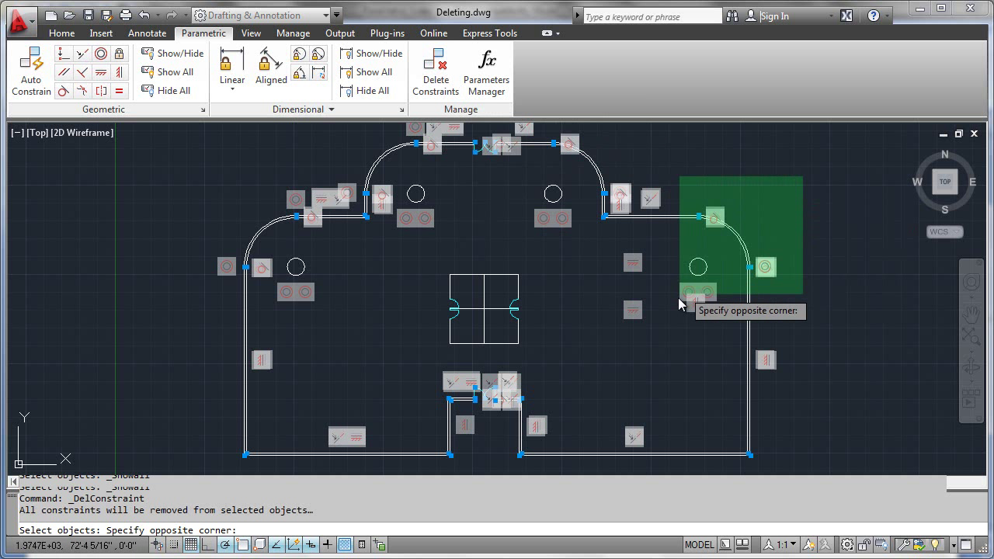
pyautogui.click(670, 321)
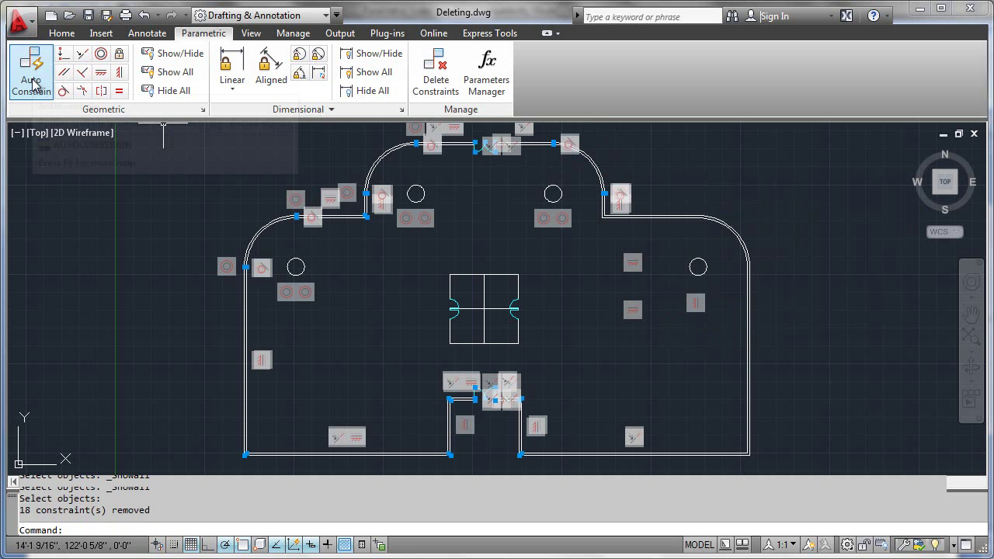
# - AutoConstrain the upper-right corner objects, applying 14 constraints to 7 objects
pyautogui.click(31, 70)
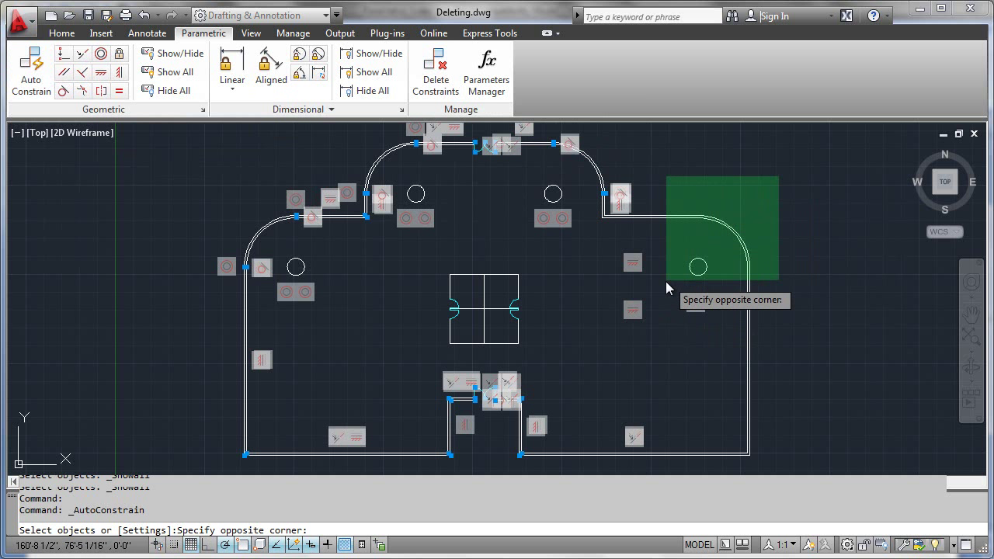
pyautogui.click(662, 289)
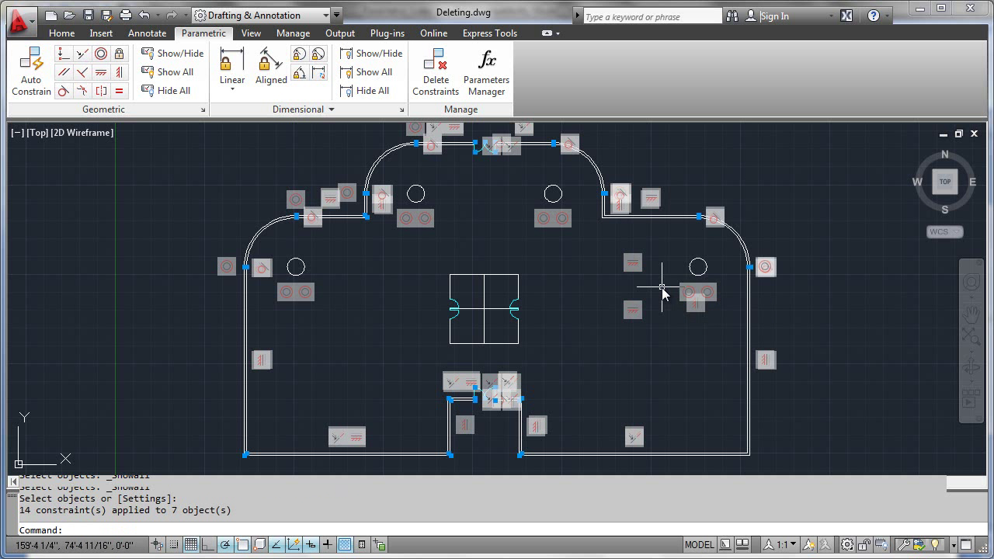
pyautogui.moveTo(697, 233)
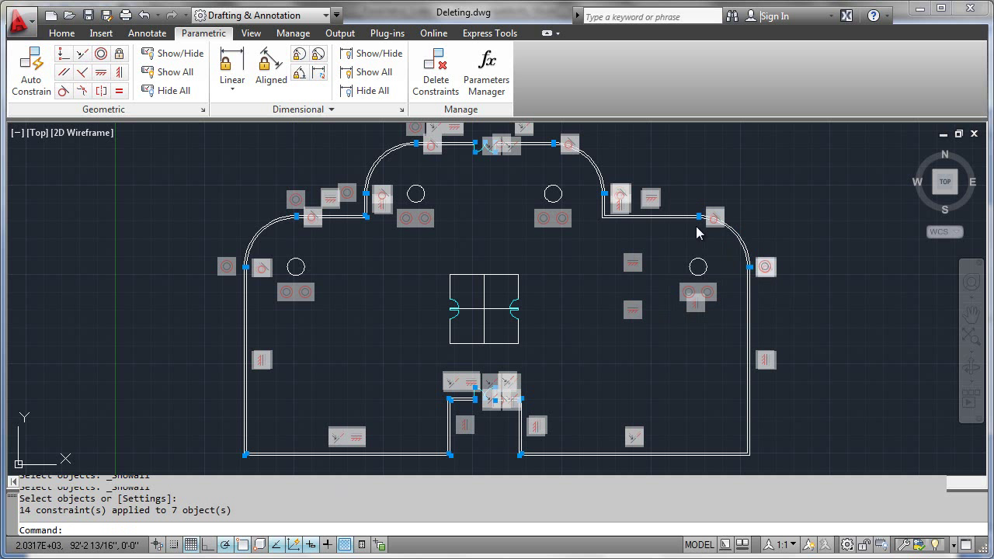
pyautogui.moveTo(212, 125)
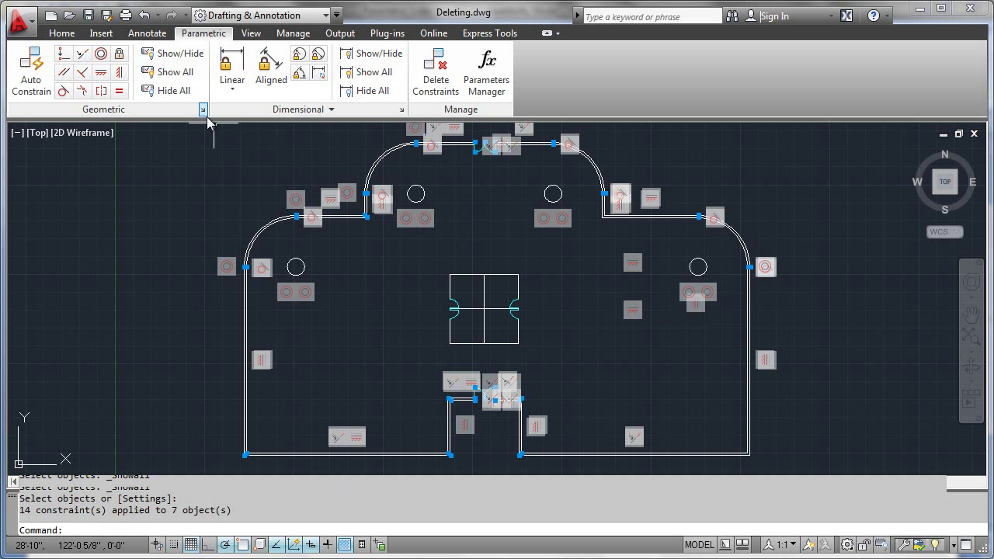
pyautogui.moveTo(203, 108)
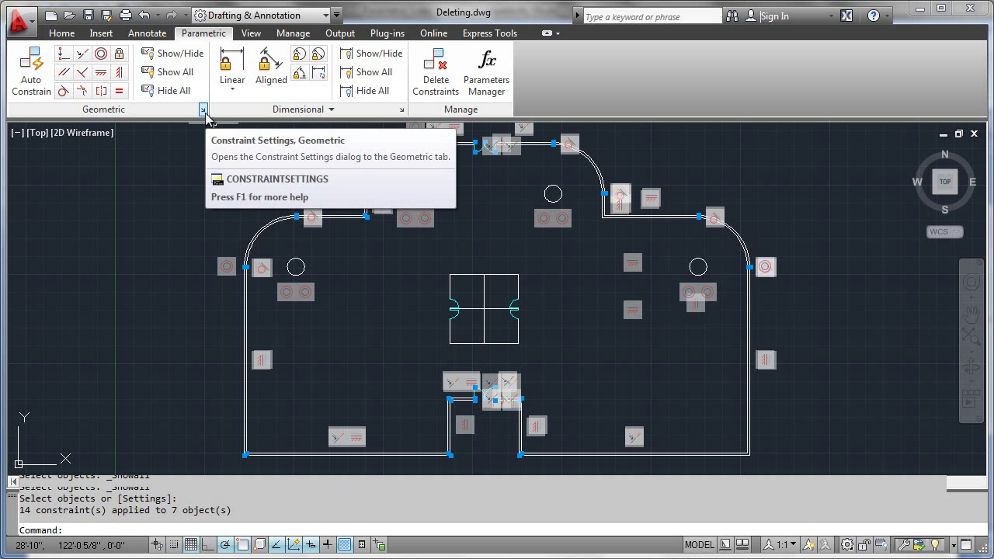
pyautogui.click(204, 108)
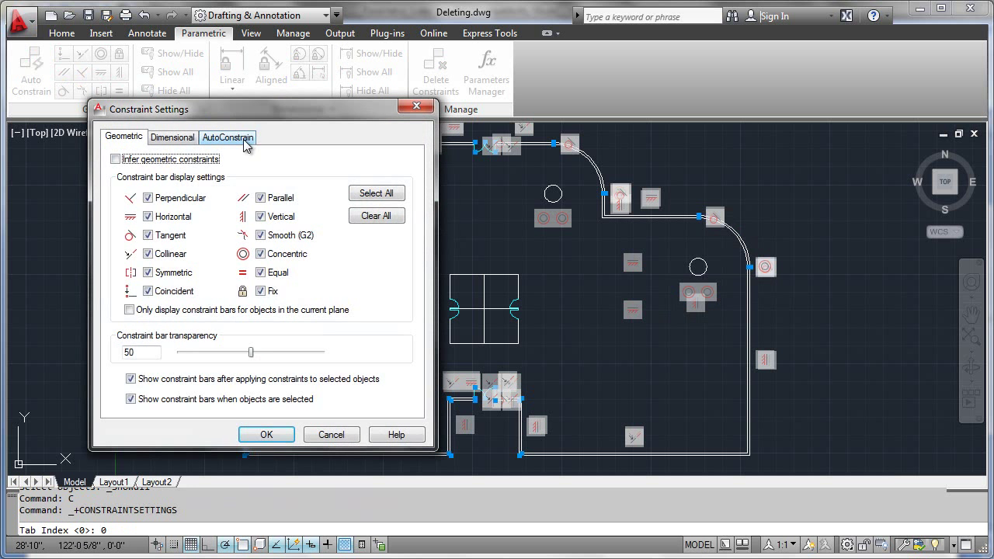
pyautogui.click(226, 137)
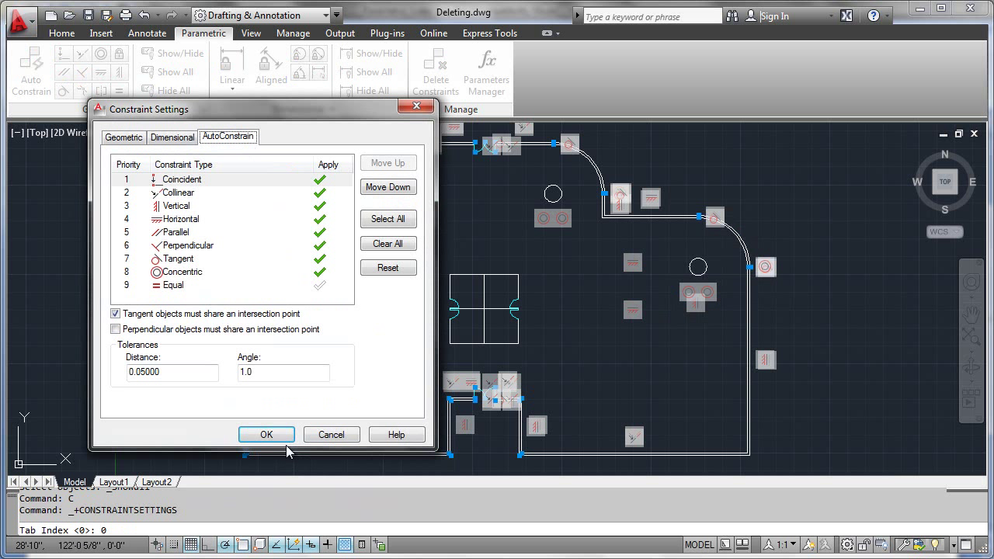
pyautogui.moveTo(331, 434)
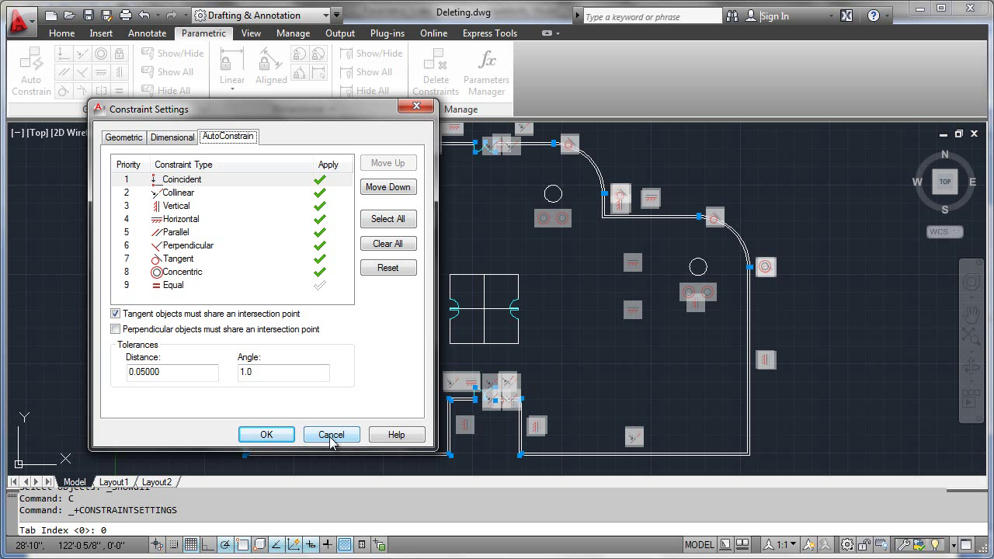
pyautogui.click(332, 434)
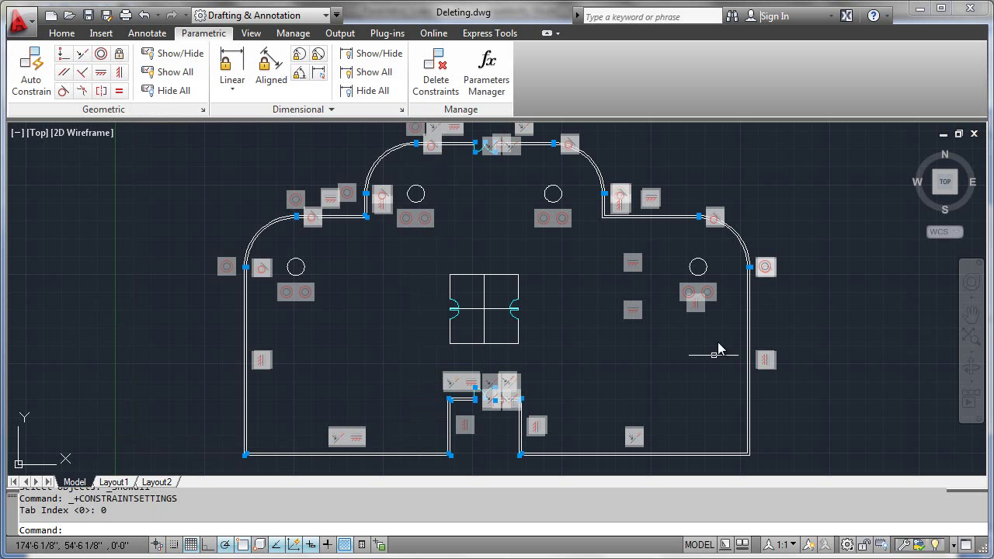
pyautogui.moveTo(714, 278)
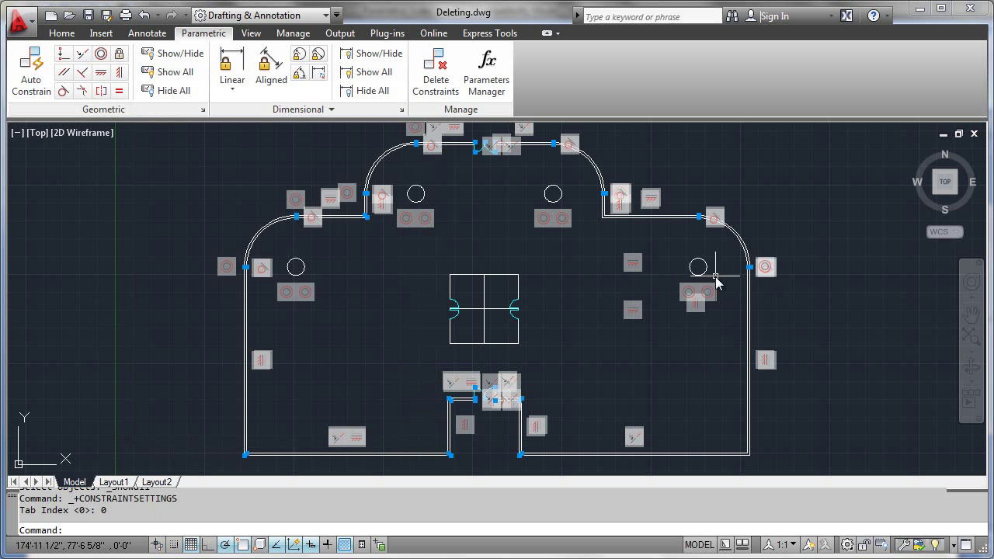
pyautogui.moveTo(594, 349)
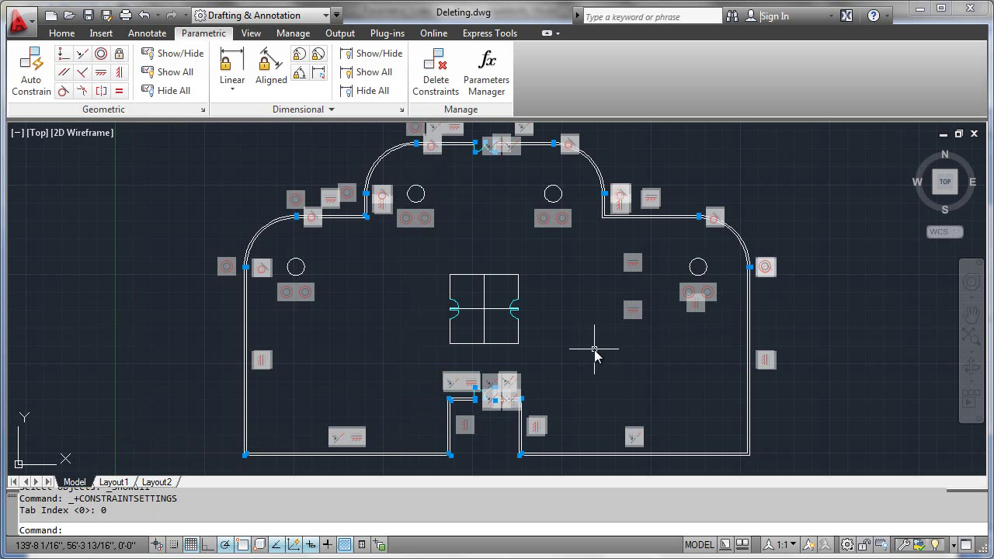
pyautogui.moveTo(575, 364)
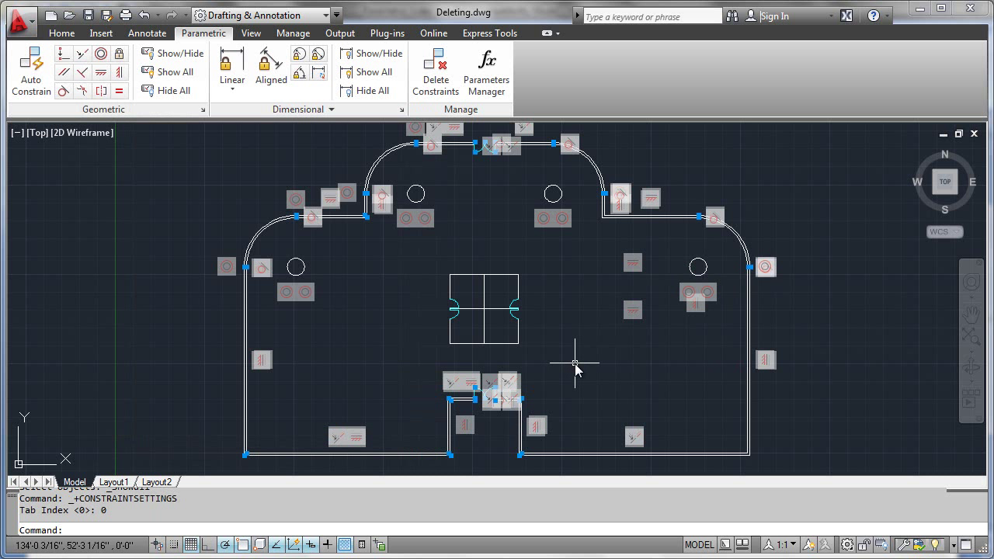
pyautogui.moveTo(582, 334)
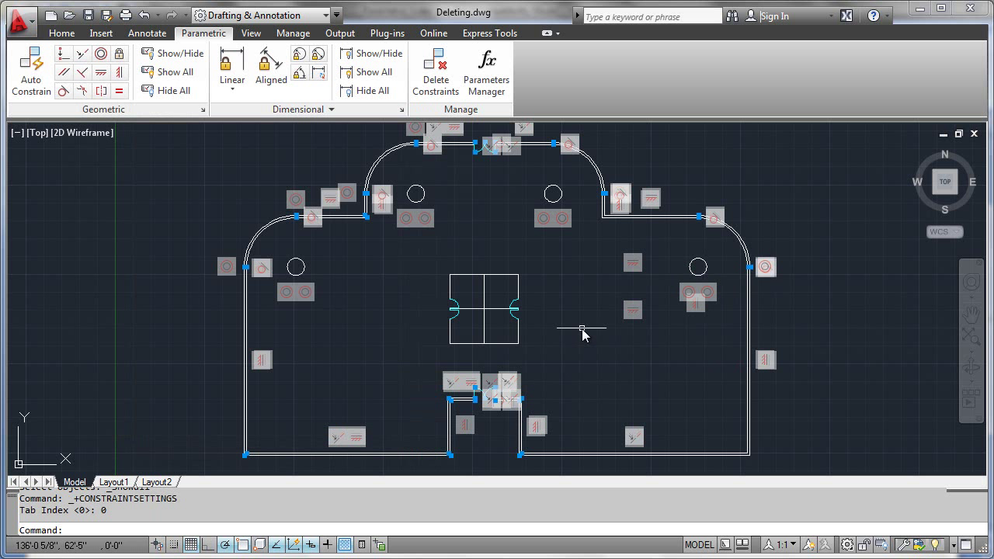
pyautogui.moveTo(728, 276)
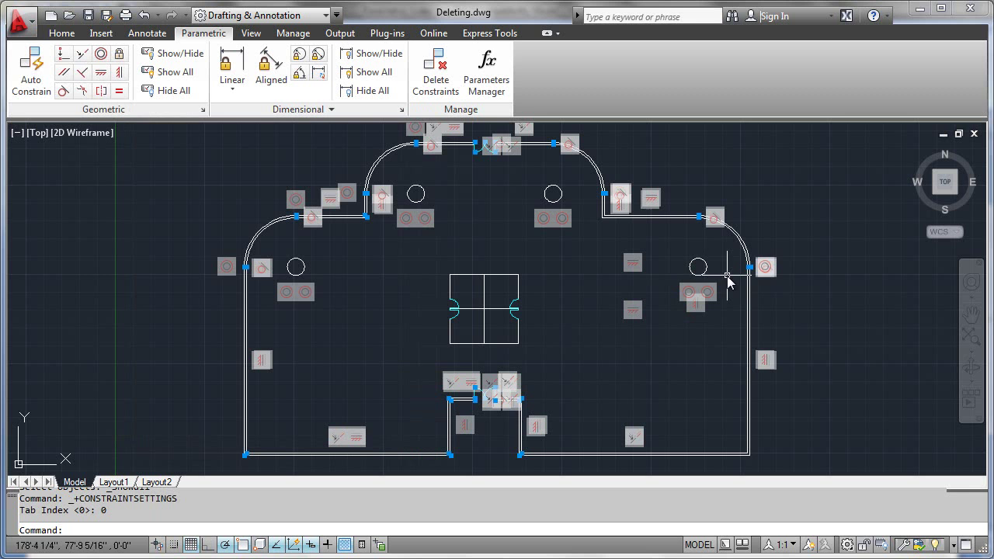